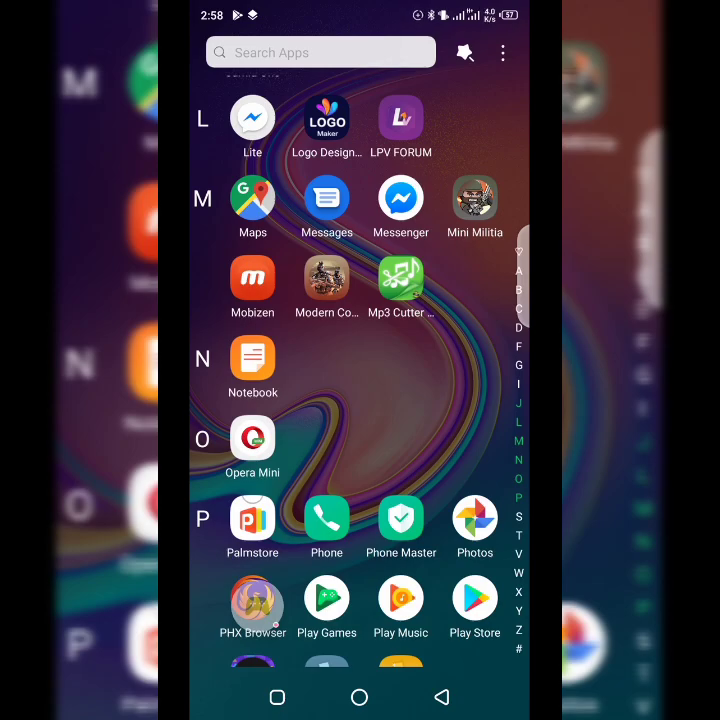
- Scroll through the app drawer and launch the Google Play Store
{"action": "scroll", "scroll_direction": "down", "scroll_amount": 3}
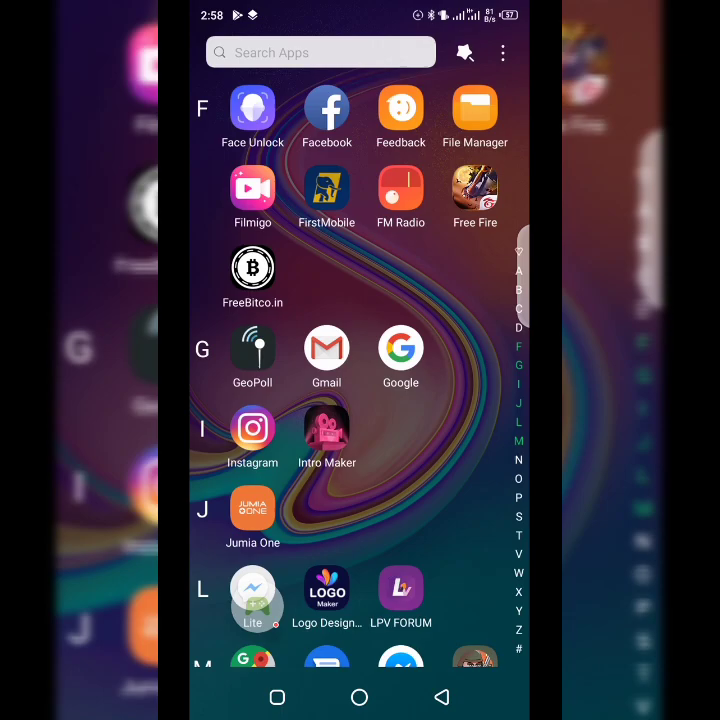
{"action": "scroll", "scroll_direction": "down", "scroll_amount": 3}
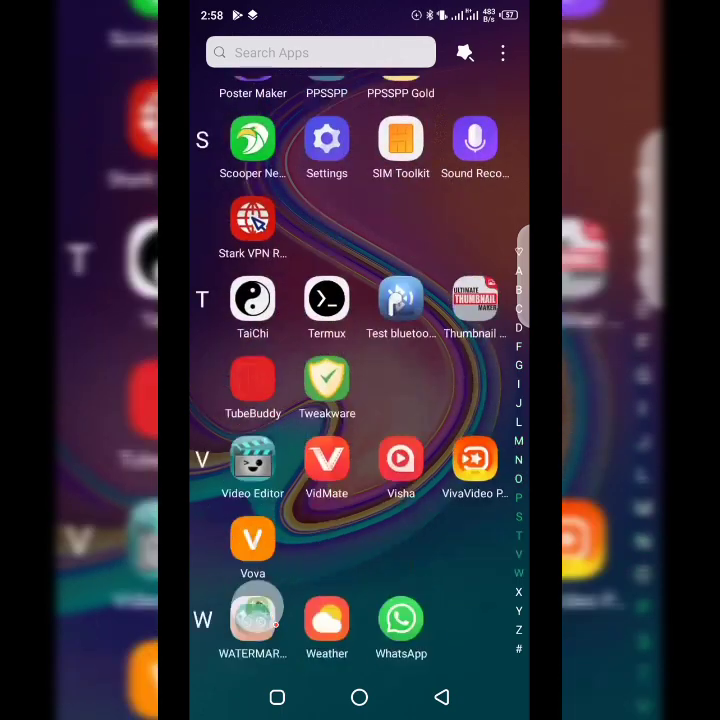
{"action": "scroll", "scroll_direction": "down", "scroll_amount": 3}
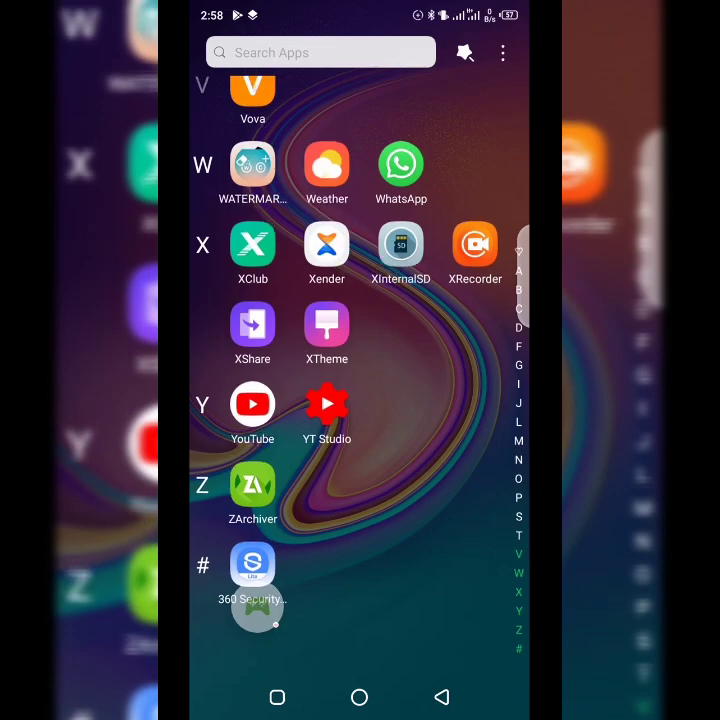
{"action": "scroll", "scroll_direction": "down", "scroll_amount": 3}
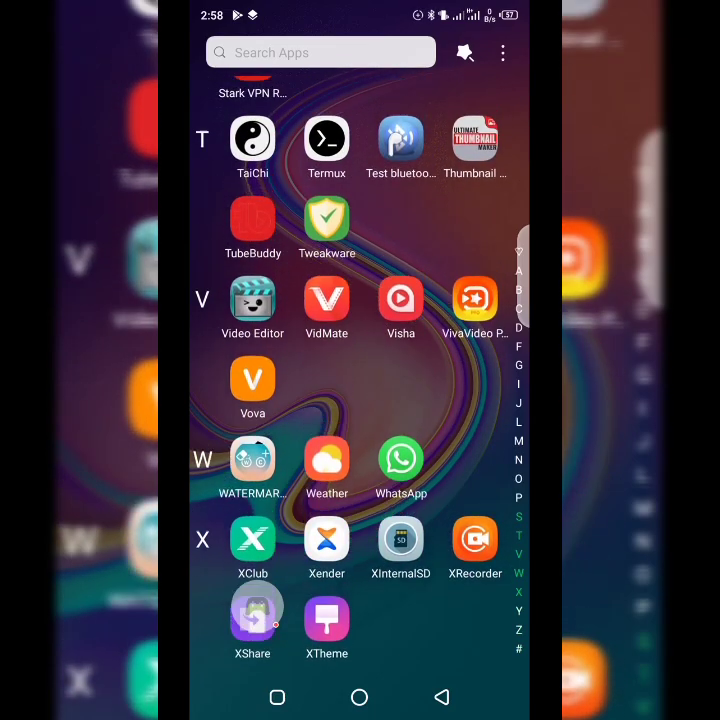
{"action": "scroll", "scroll_direction": "down", "scroll_amount": 3}
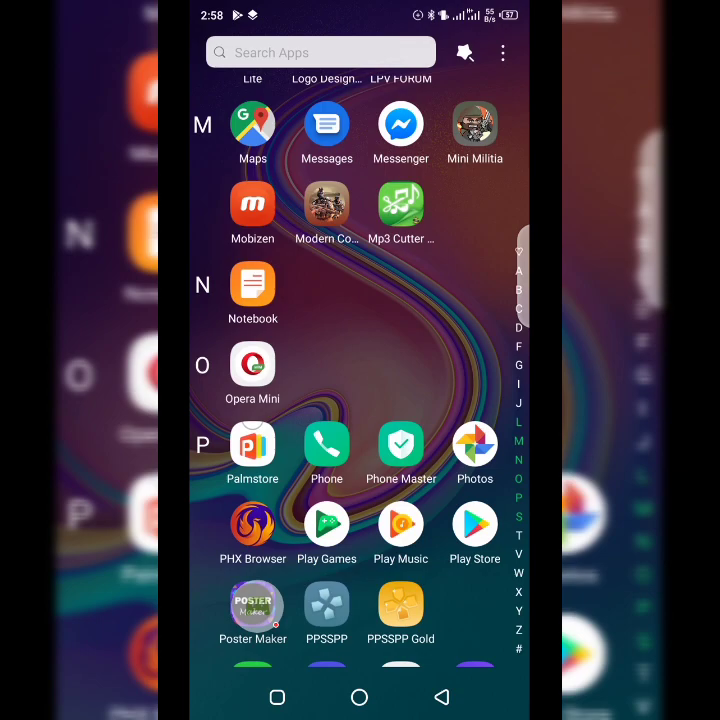
{"action": "left_click", "coordinate": [326, 523]}
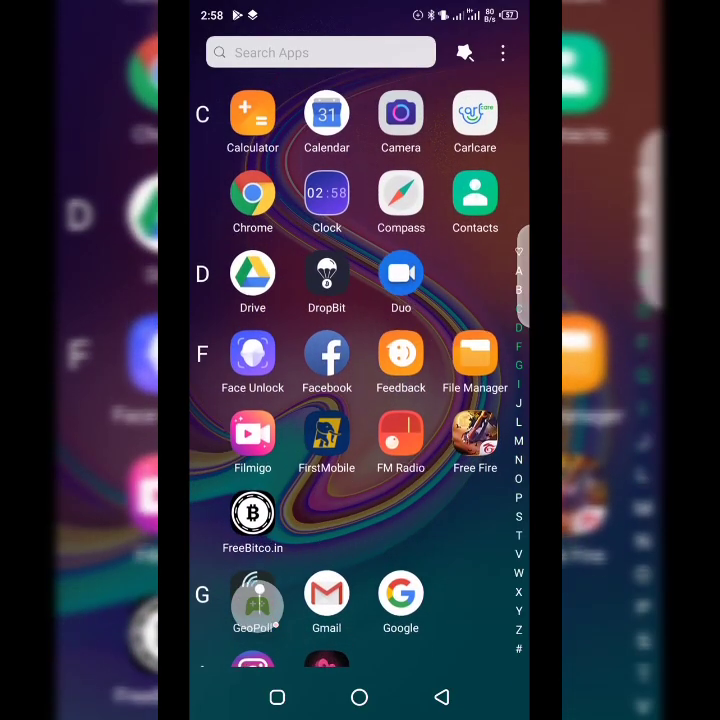
{"action": "scroll", "scroll_direction": "down", "scroll_amount": 3}
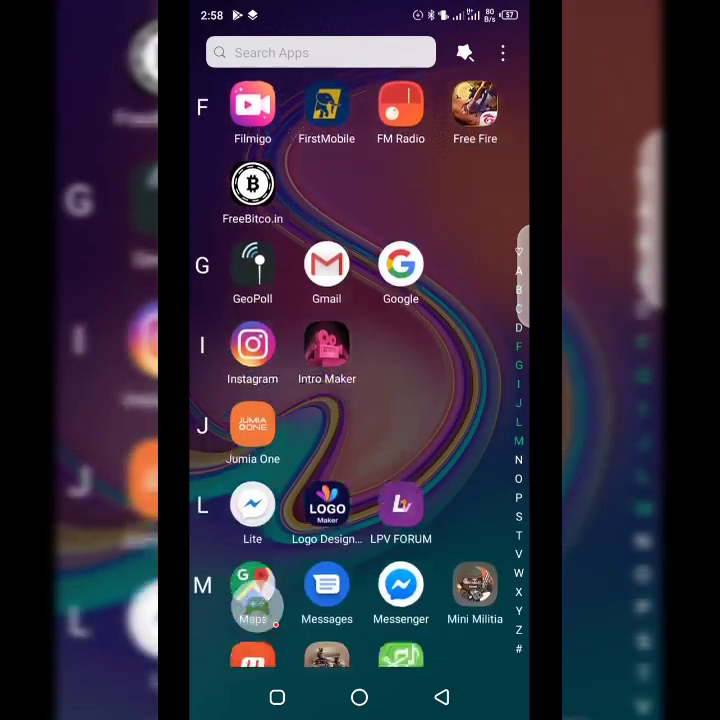
{"action": "scroll", "scroll_direction": "down", "scroll_amount": 3}
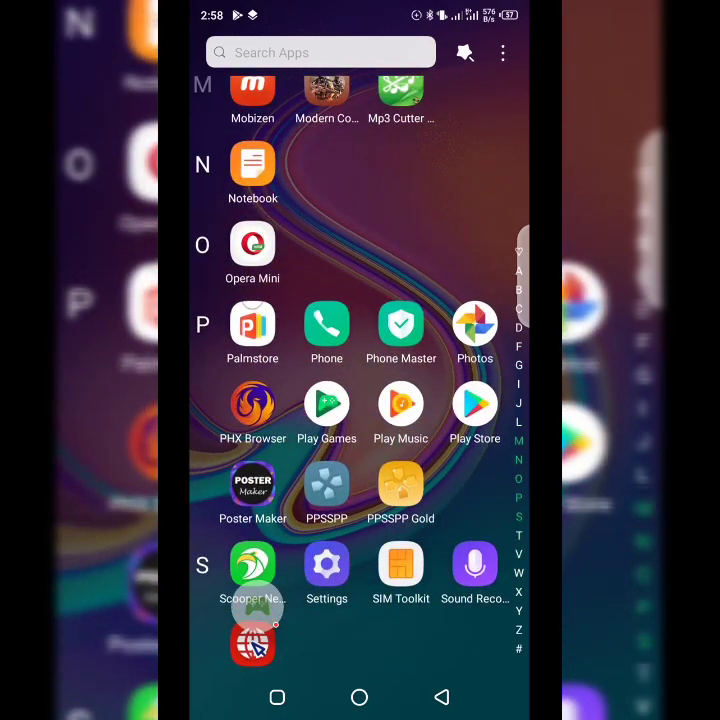
{"action": "scroll", "scroll_direction": "down", "scroll_amount": 3}
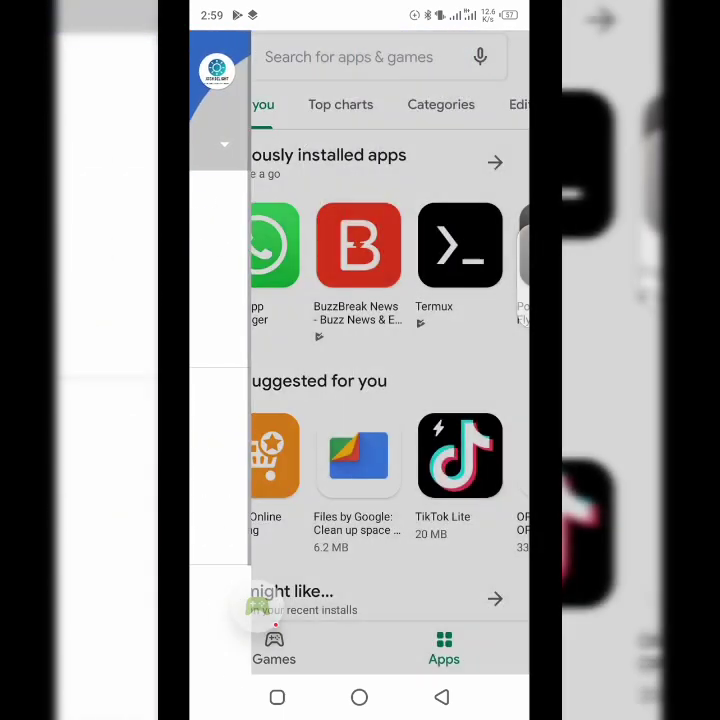
- Search the Play Store for 'tweak' and open the Tweakware VPN app
{"action": "left_click", "coordinate": [360, 56]}
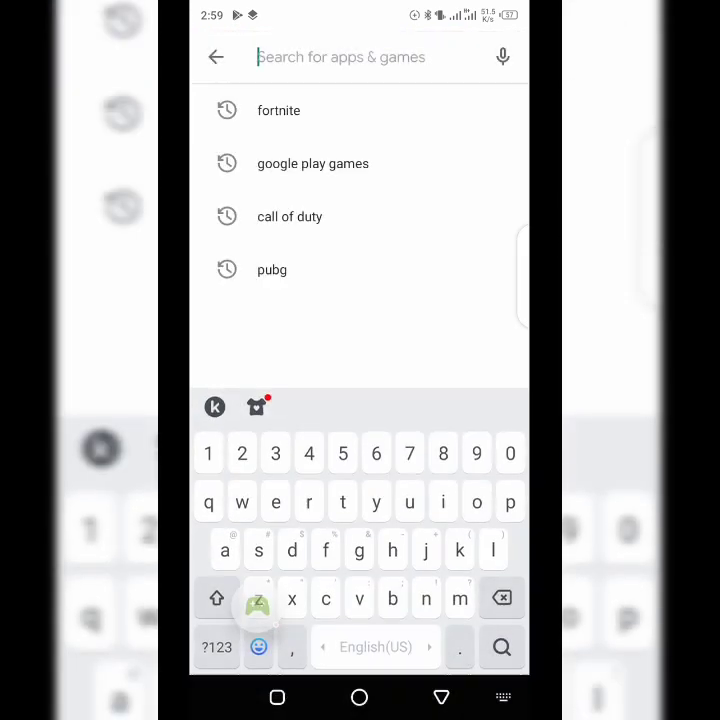
{"action": "type", "text": "twek"}
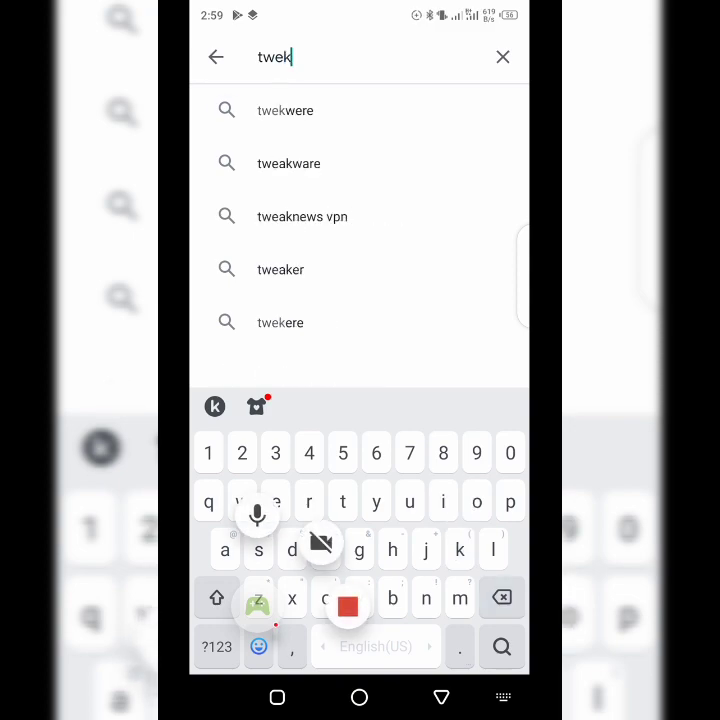
{"action": "left_click", "coordinate": [289, 163]}
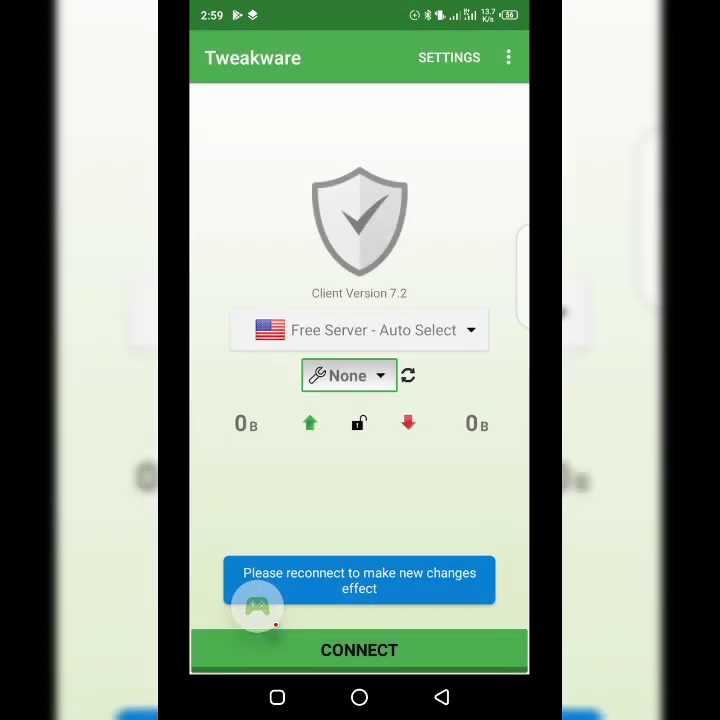
- Open Tweakware's config dropdown, currently showing None, to pick the MTN Nigeria free config
{"action": "left_click", "coordinate": [348, 375]}
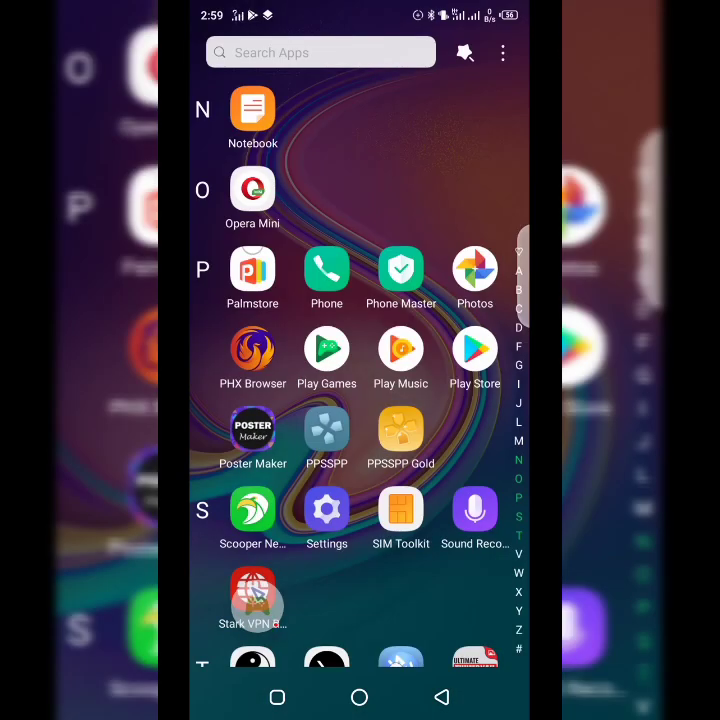
{"action": "scroll", "scroll_direction": "down", "scroll_amount": 3}
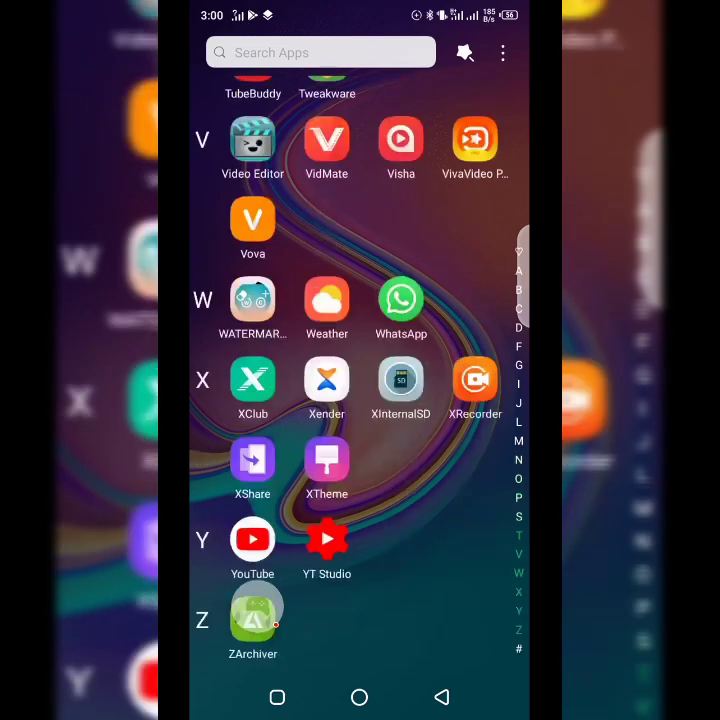
{"action": "scroll", "scroll_direction": "down", "scroll_amount": 3}
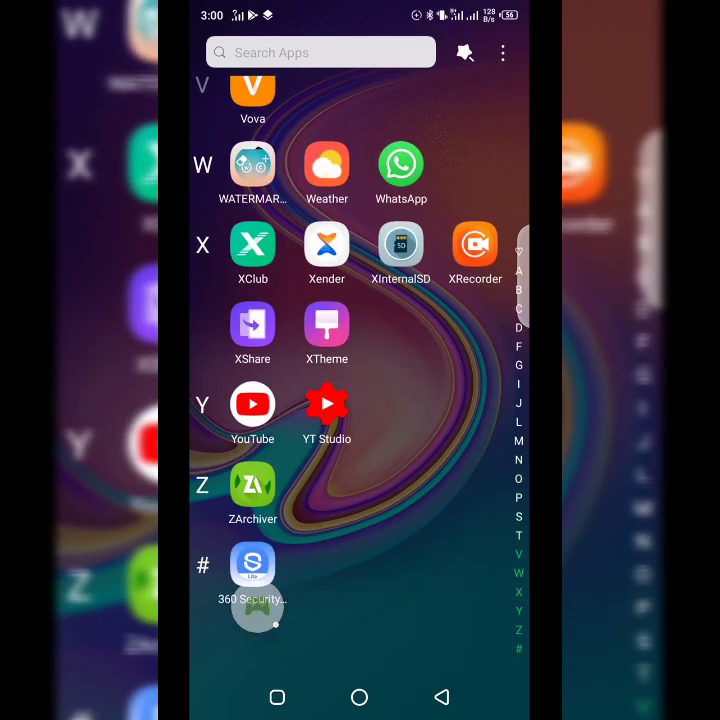
{"action": "left_click", "coordinate": [252, 404]}
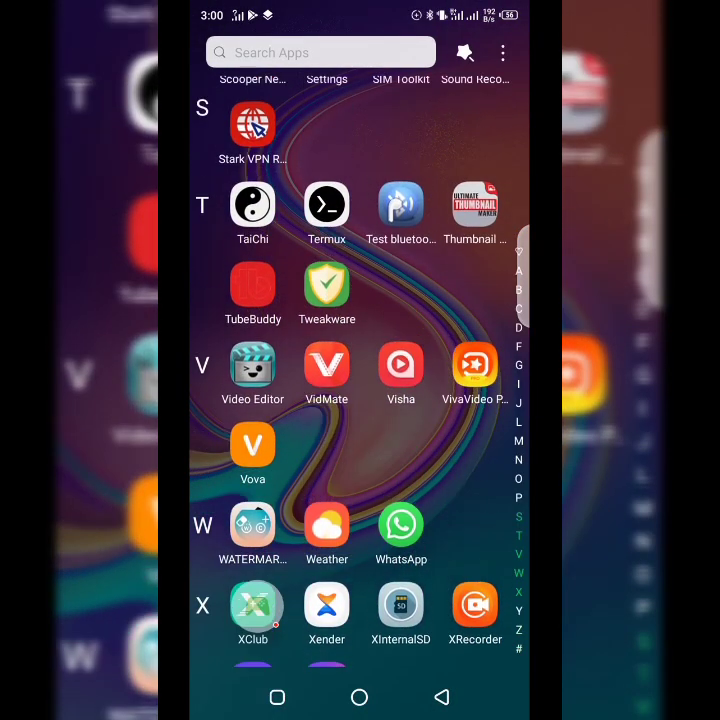
{"action": "scroll", "scroll_direction": "down", "scroll_amount": 3}
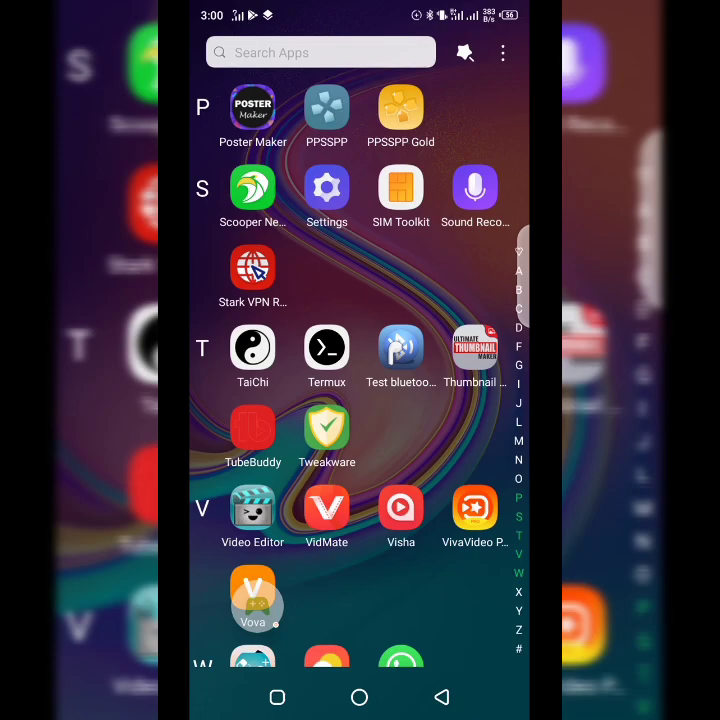
- Reopen Tweakware, connect the VPN and accept the connection request
{"action": "left_click", "coordinate": [326, 428]}
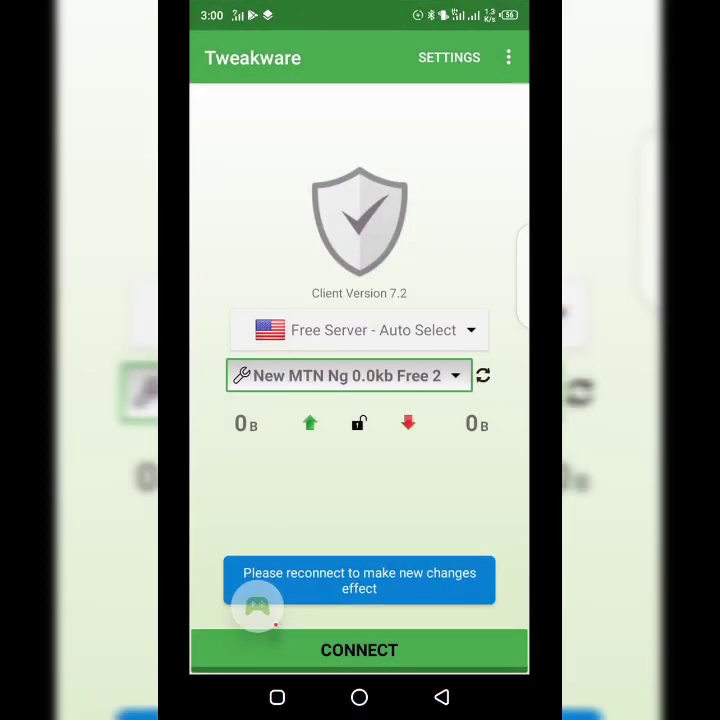
{"action": "left_click", "coordinate": [359, 650]}
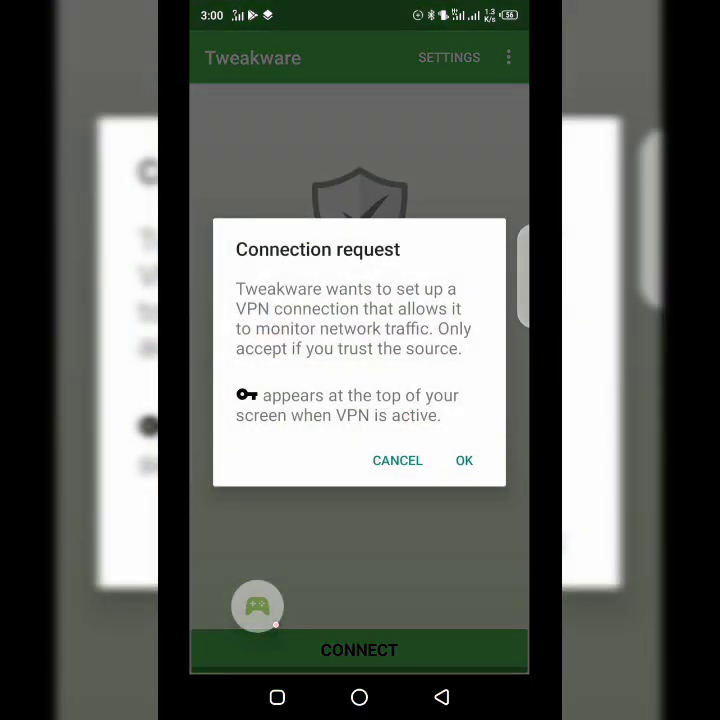
{"action": "left_click", "coordinate": [463, 460]}
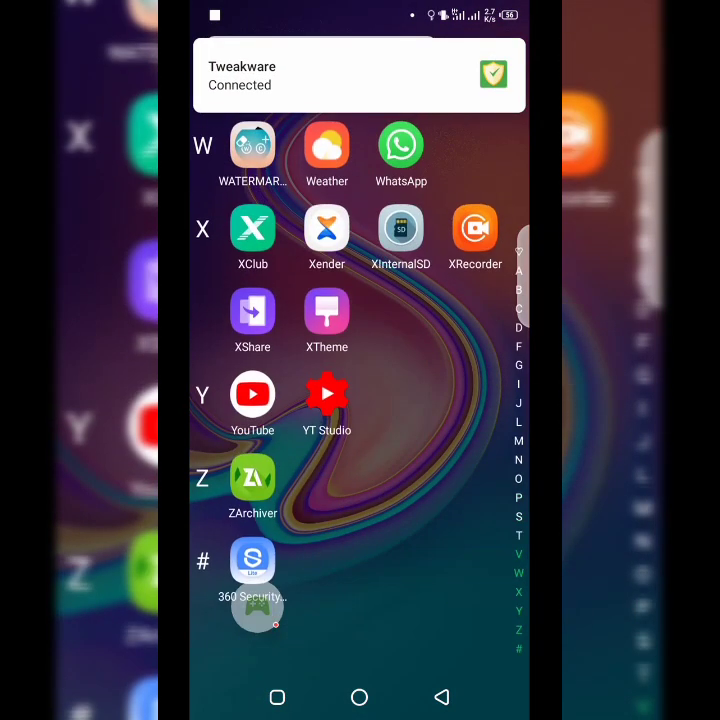
- Open YouTube, decline the YouTube Music prompt, and scroll through the Home feed videos
{"action": "left_click", "coordinate": [252, 394]}
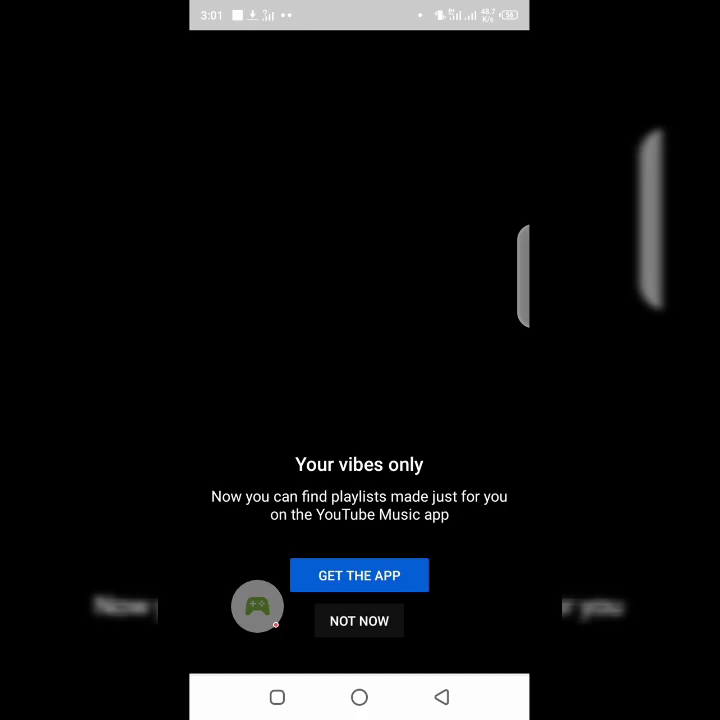
{"action": "left_click", "coordinate": [359, 620]}
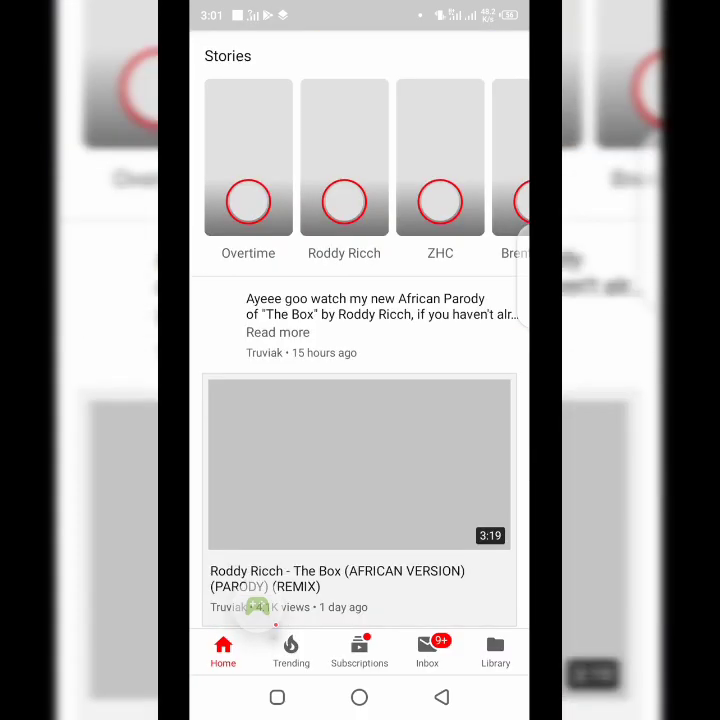
{"action": "scroll", "scroll_direction": "down", "scroll_amount": 3}
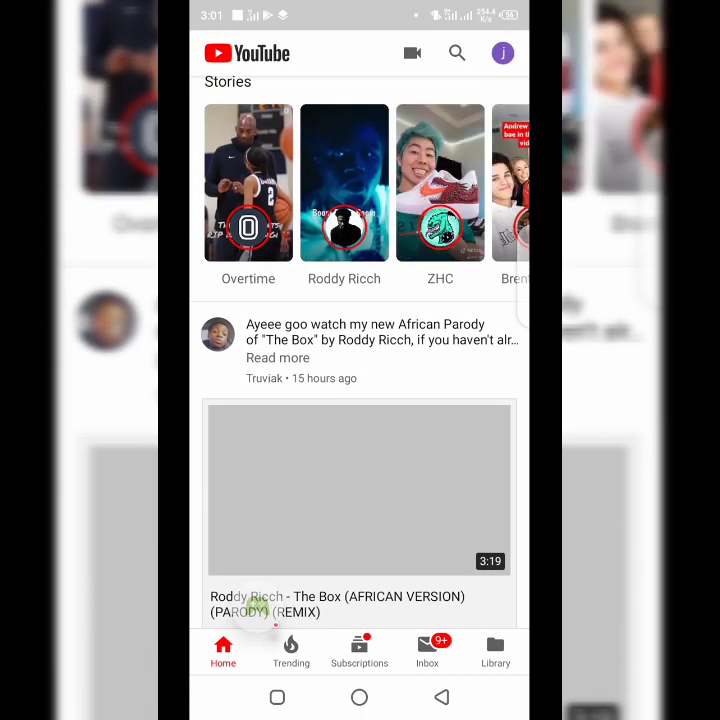
{"action": "scroll", "scroll_direction": "down", "scroll_amount": 3}
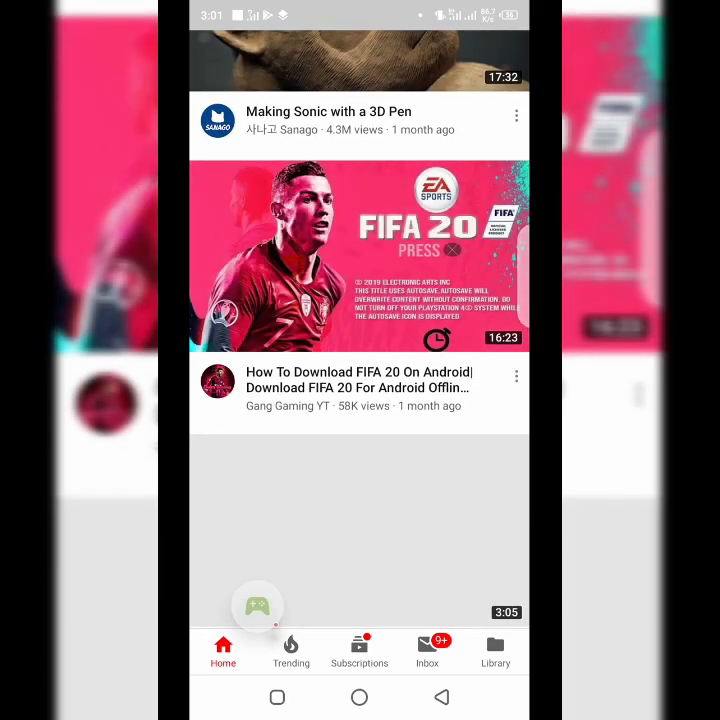
{"action": "scroll", "scroll_direction": "down", "scroll_amount": 3}
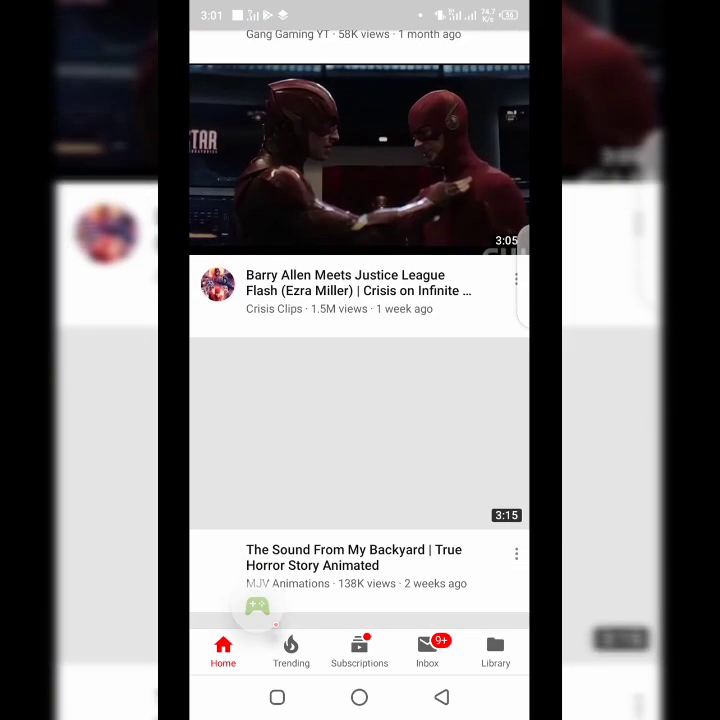
{"action": "scroll", "scroll_direction": "down", "scroll_amount": 3}
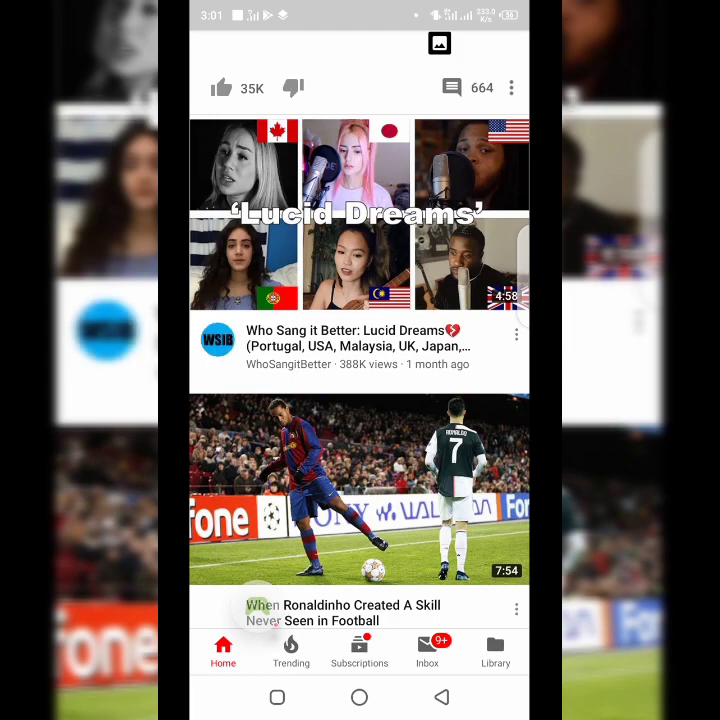
{"action": "scroll", "scroll_direction": "down", "scroll_amount": 3}
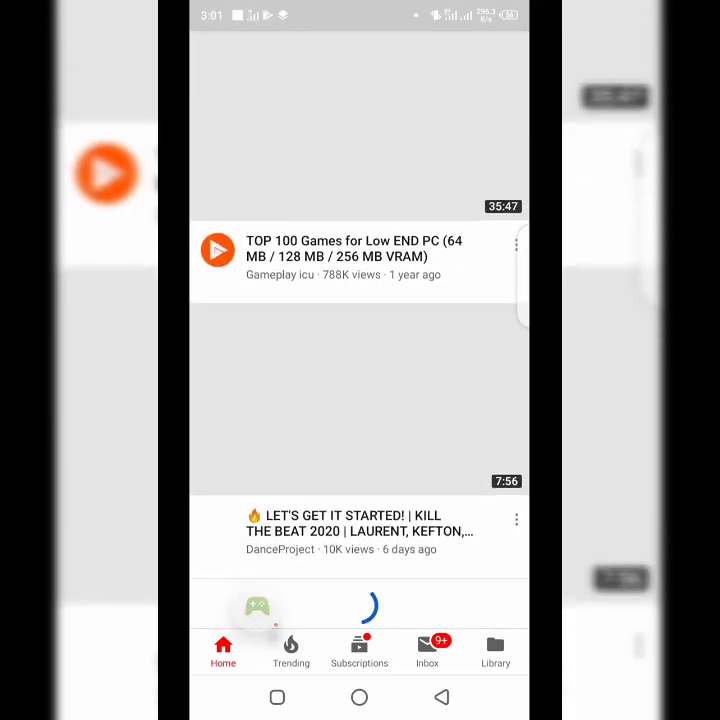
{"action": "scroll", "scroll_direction": "down", "scroll_amount": 3}
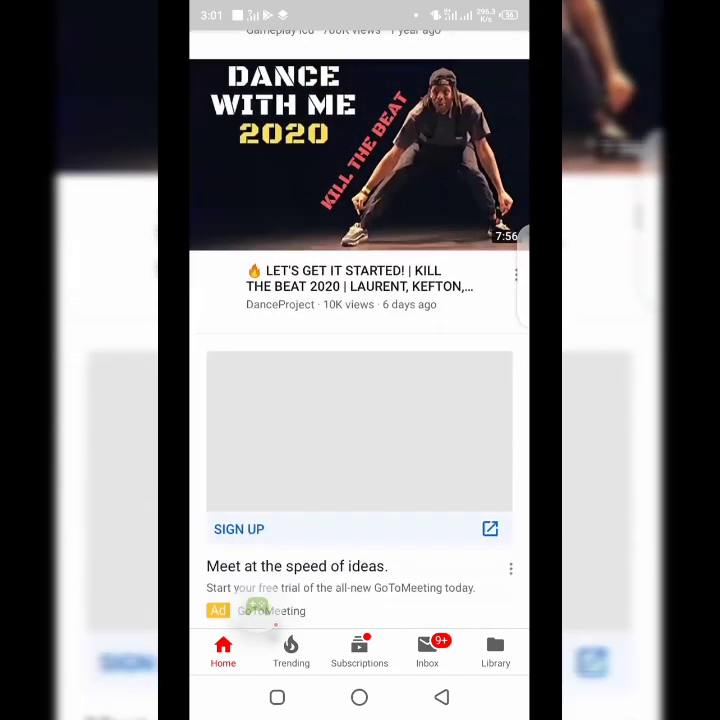
{"action": "scroll", "scroll_direction": "down", "scroll_amount": 3}
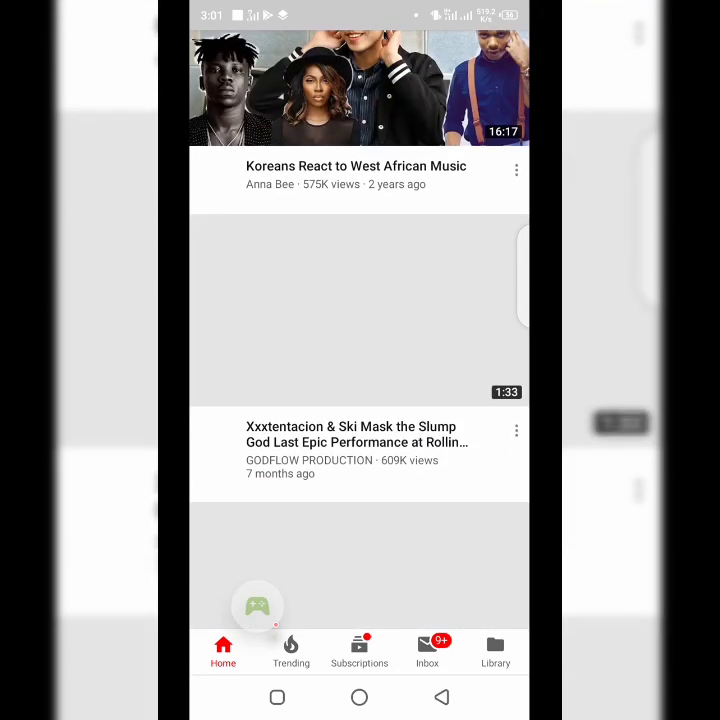